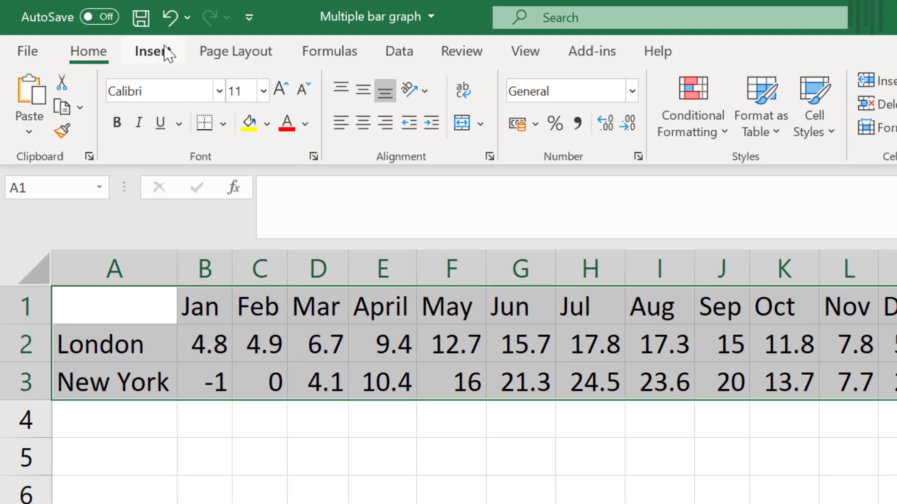
Insert a 2-D Clustered Column chart from the London and New York monthly temperatures in A1:M3
left_click(152, 50)
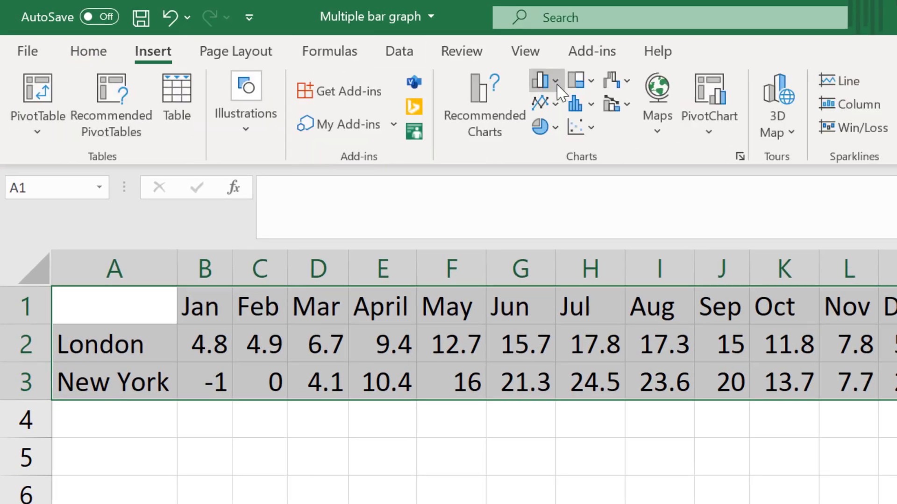
left_click(538, 80)
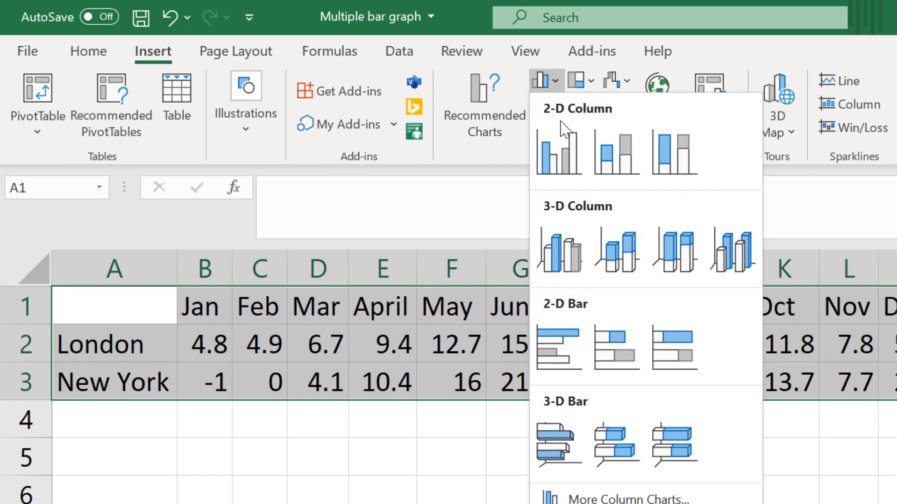
mouse_move(560, 151)
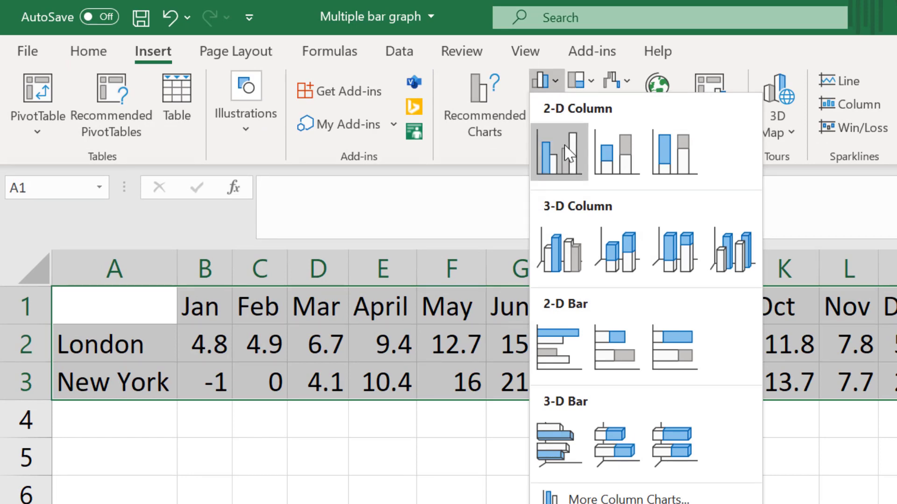
left_click(559, 151)
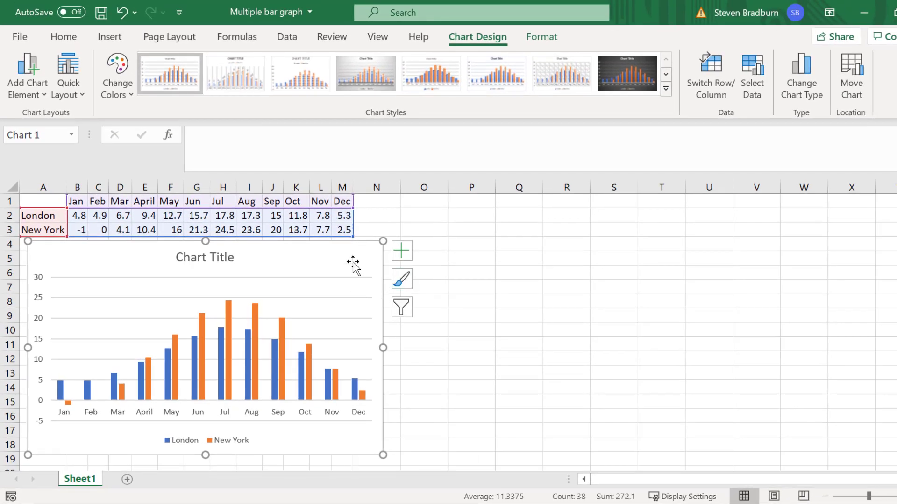
mouse_move(477, 36)
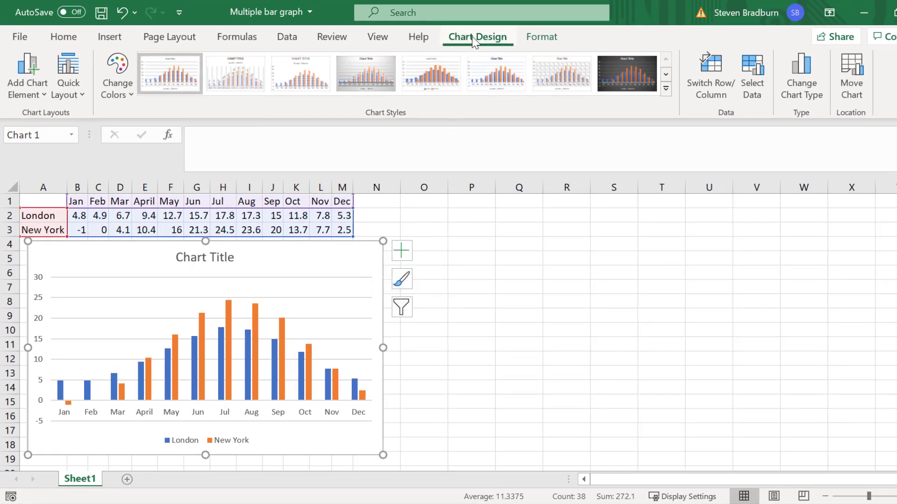
left_click(709, 75)
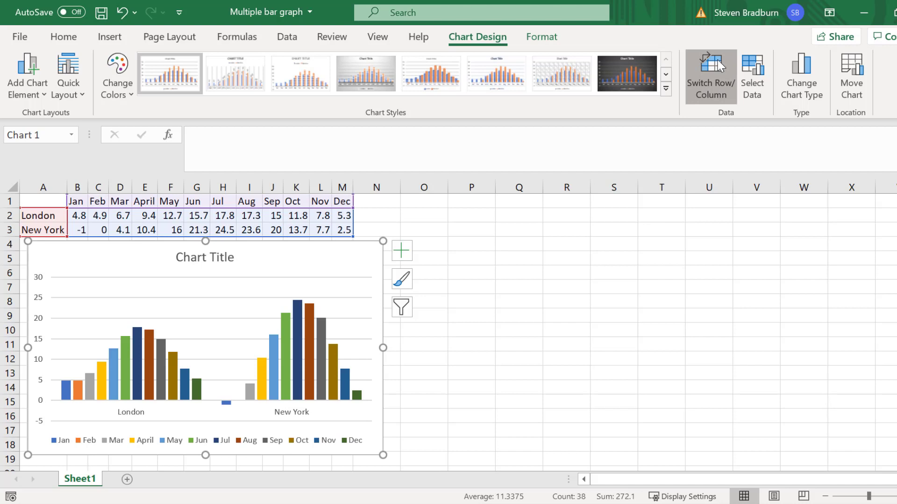
left_click(710, 75)
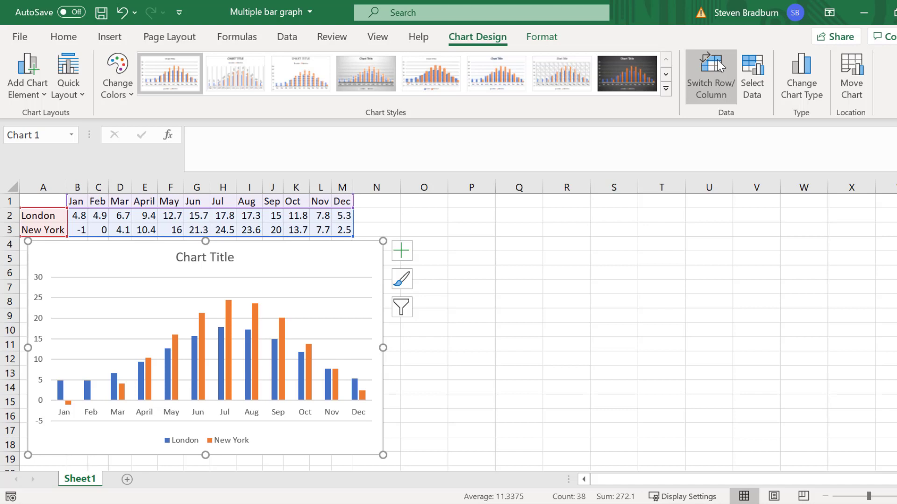
left_click(205, 440)
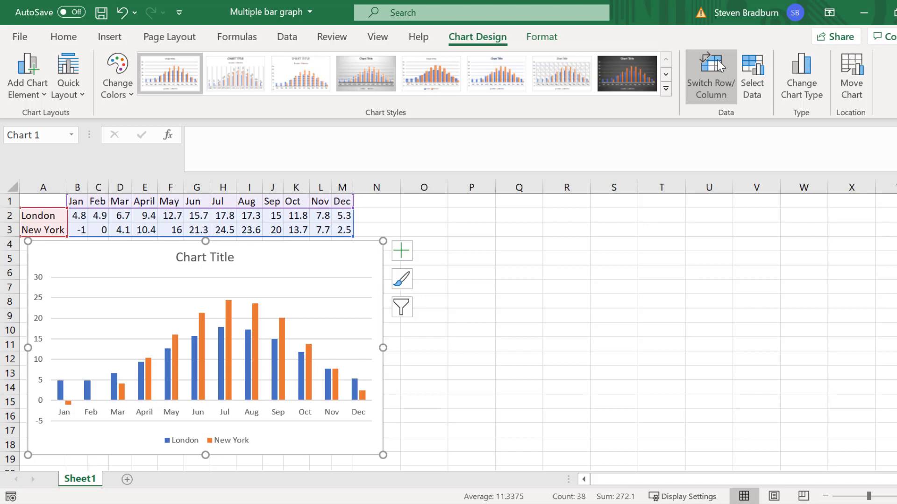
mouse_move(496, 73)
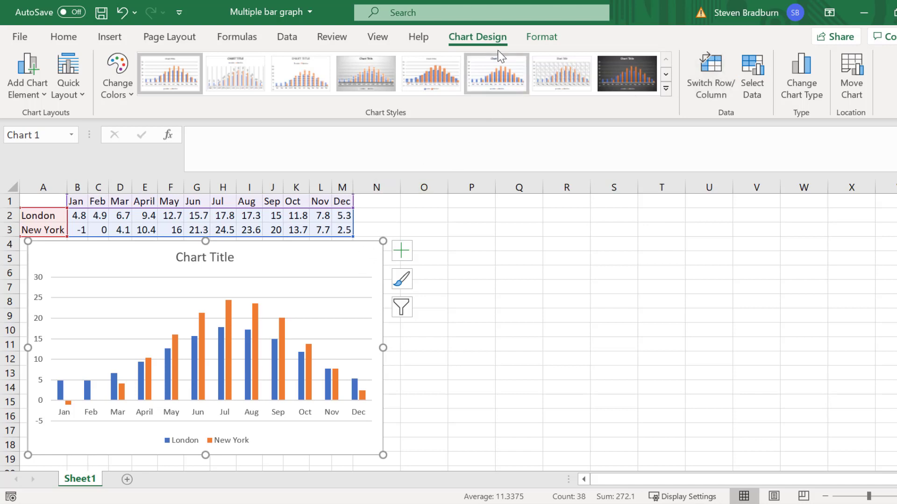
Place the London/New York legend on the right side of the plot via Add Chart Element
left_click(26, 75)
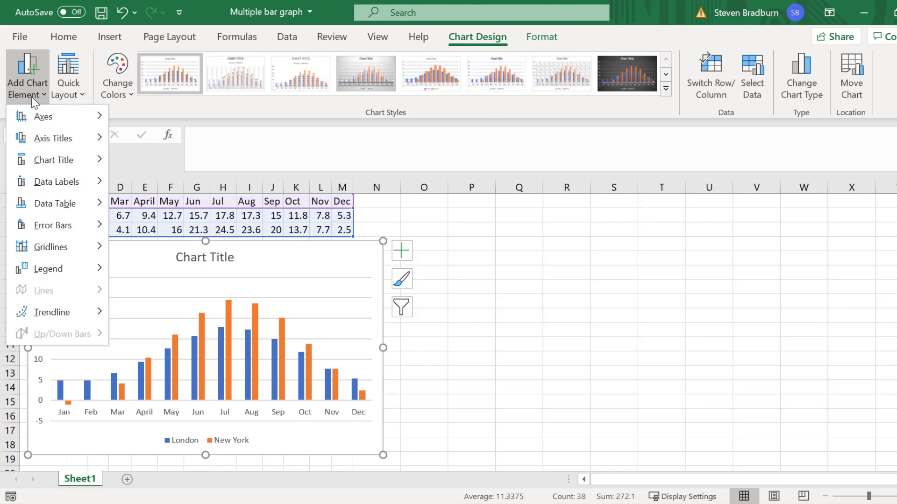
mouse_move(69, 269)
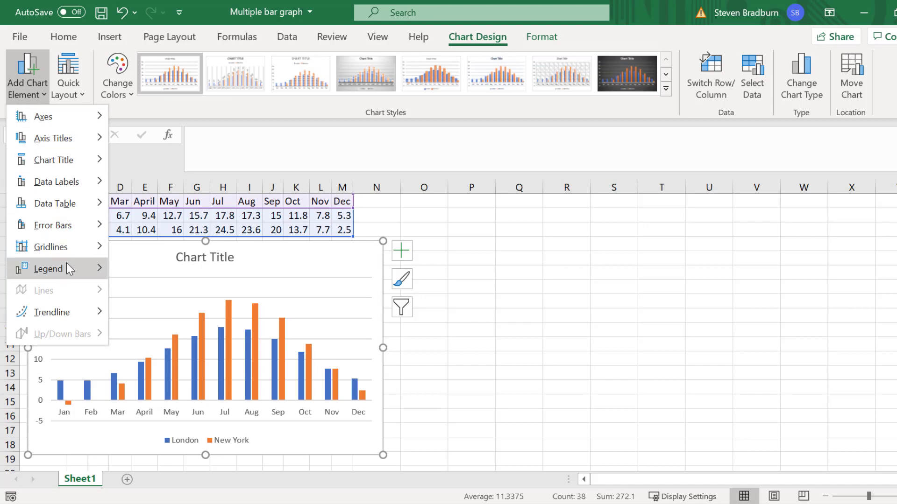
left_click(49, 269)
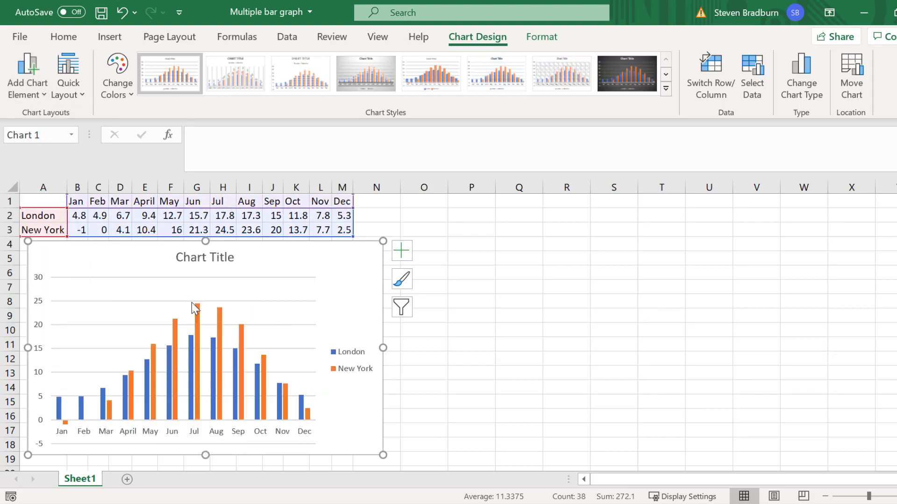
mouse_move(466, 325)
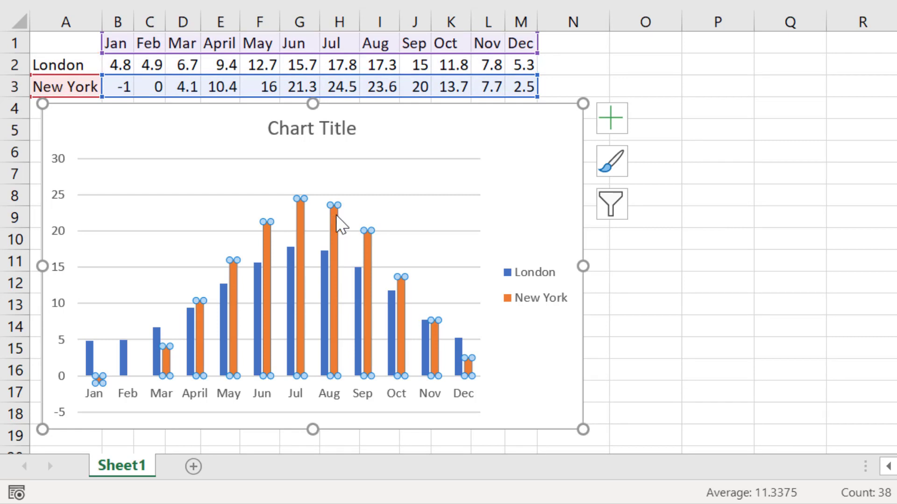
mouse_move(349, 188)
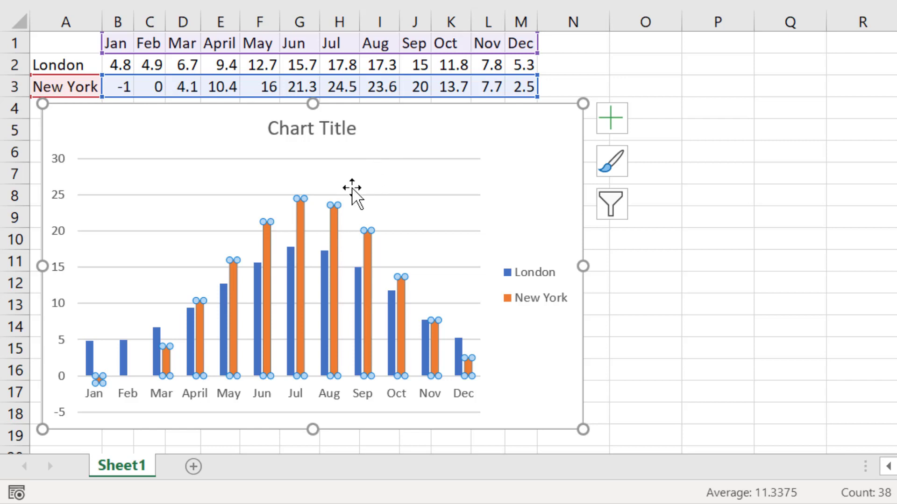
Fill the New York series columns with red from Standard Colors, leaving London blue
left_click(337, 212)
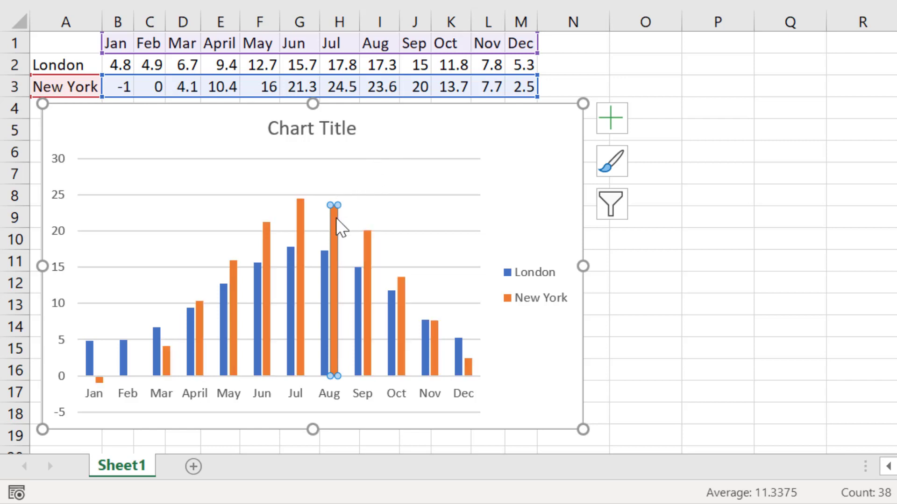
mouse_move(357, 220)
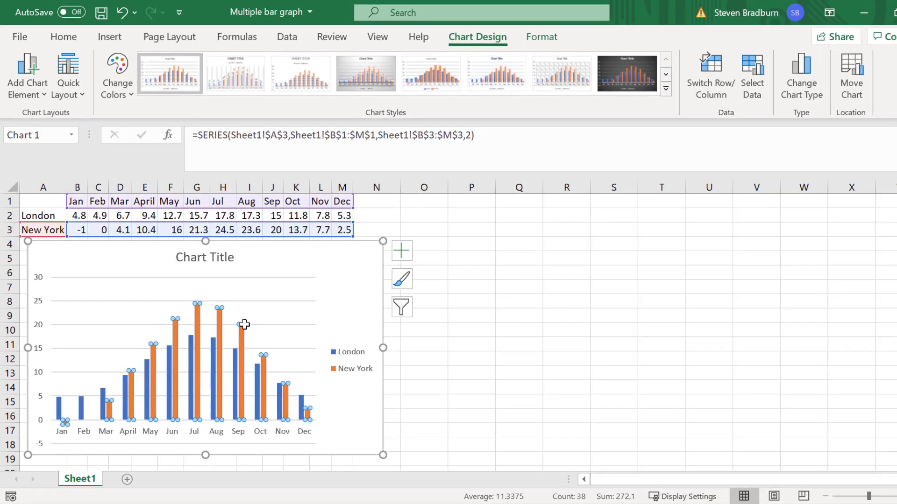
mouse_move(538, 76)
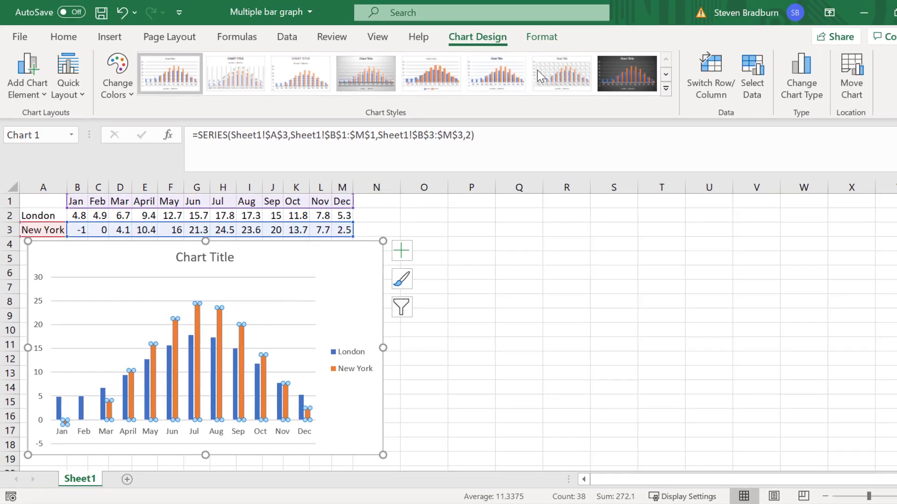
left_click(540, 37)
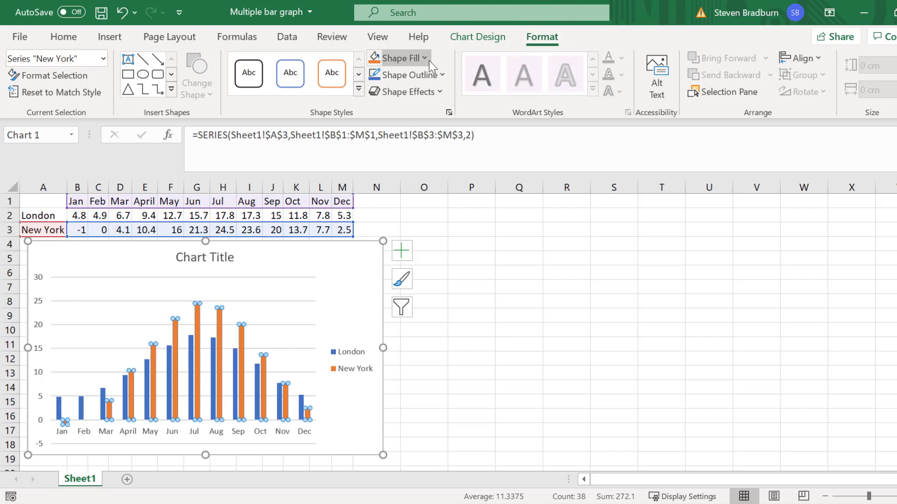
left_click(399, 58)
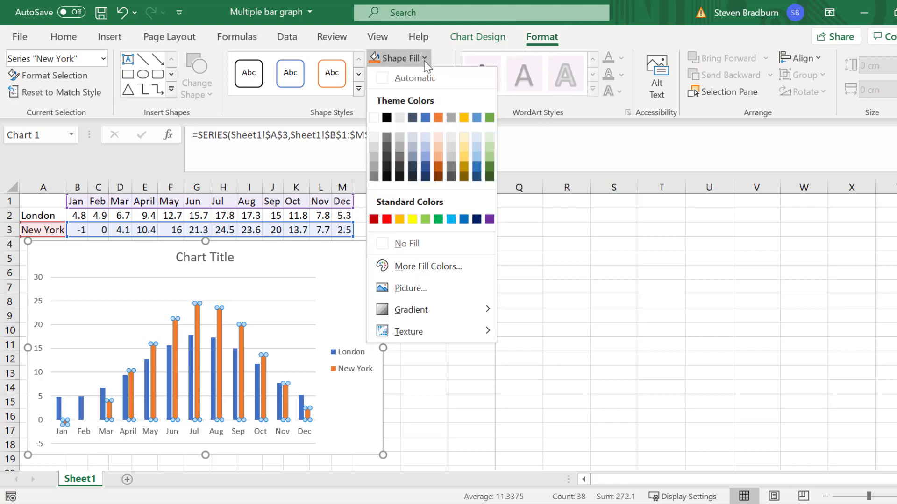
left_click(388, 219)
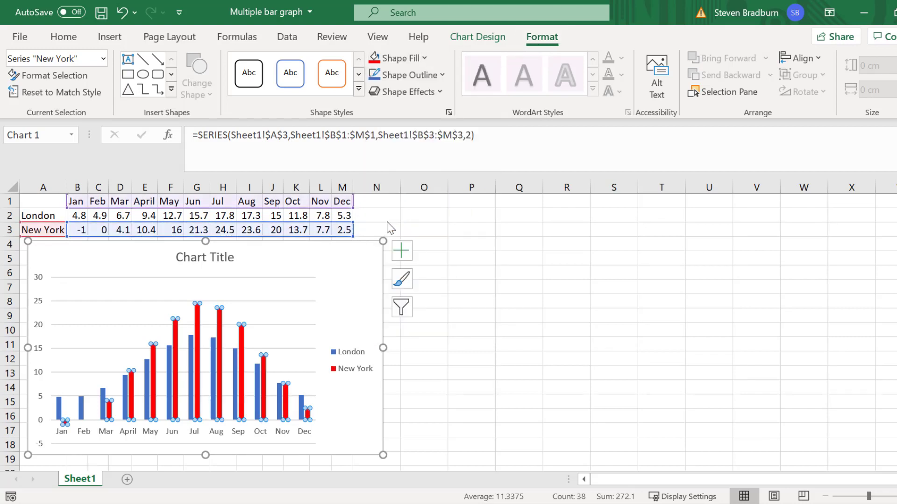
left_click(471, 300)
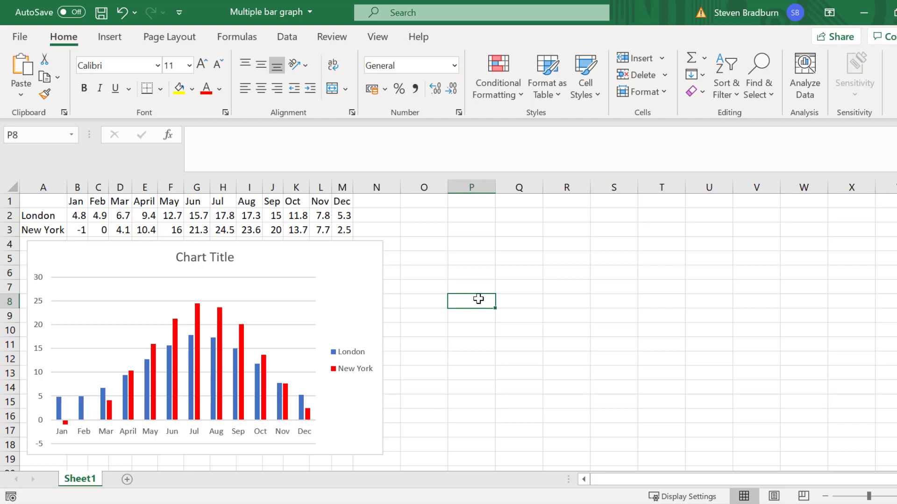
left_click(204, 343)
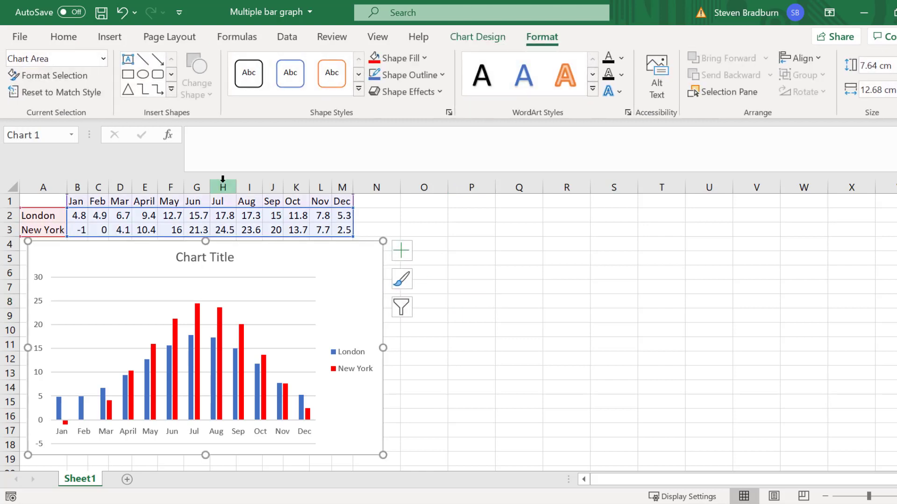
left_click(478, 37)
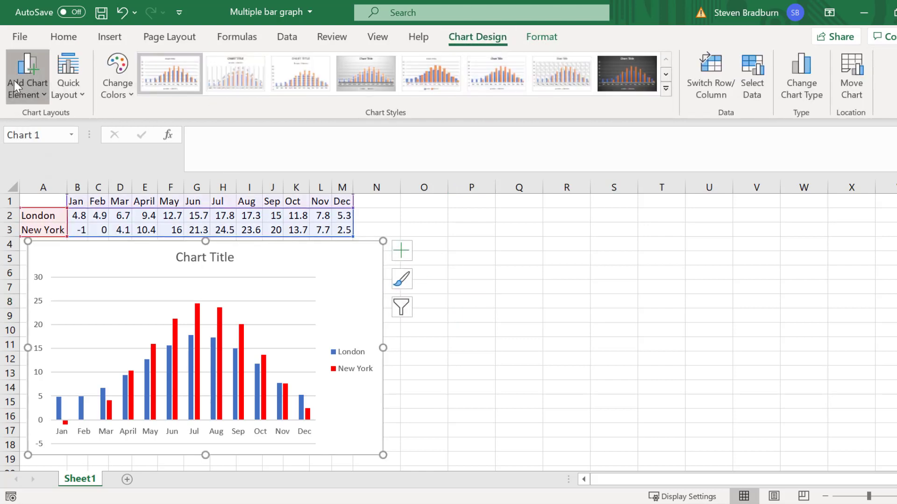
left_click(27, 78)
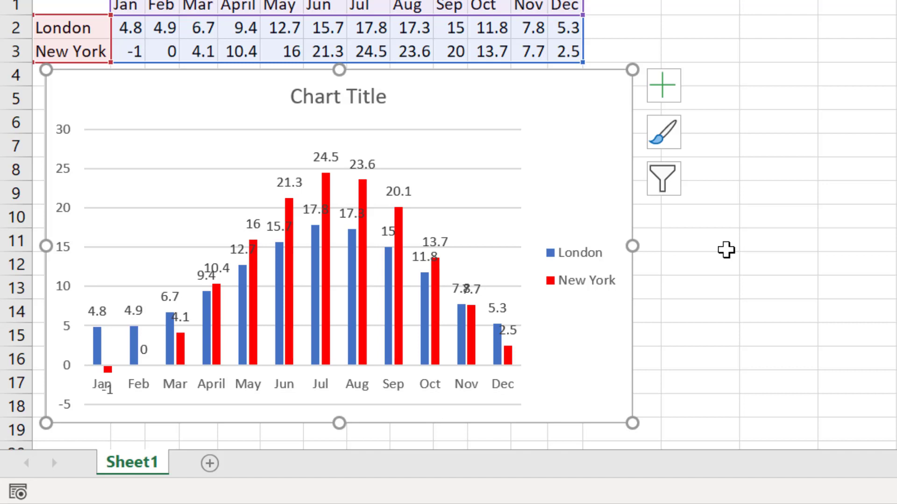
left_click(432, 240)
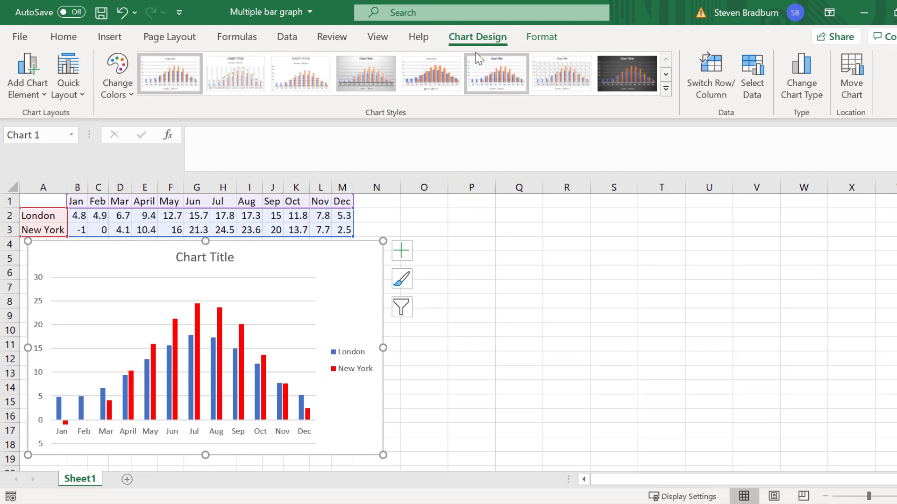
Add a Data Table With Legend Keys beneath the chart showing both cities' monthly values
left_click(26, 74)
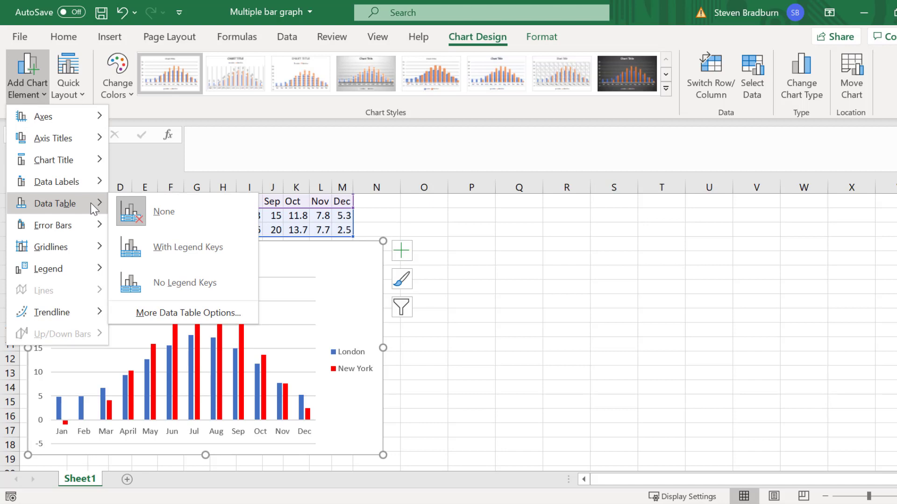
left_click(188, 247)
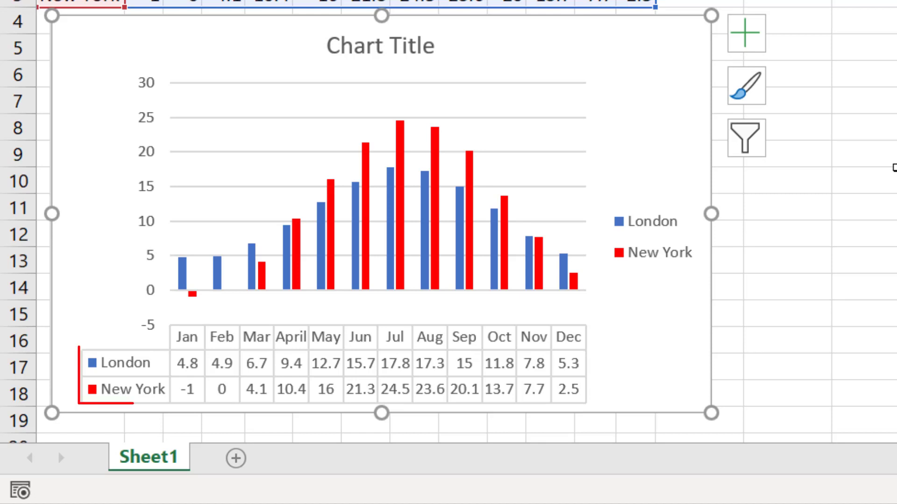
left_click(125, 363)
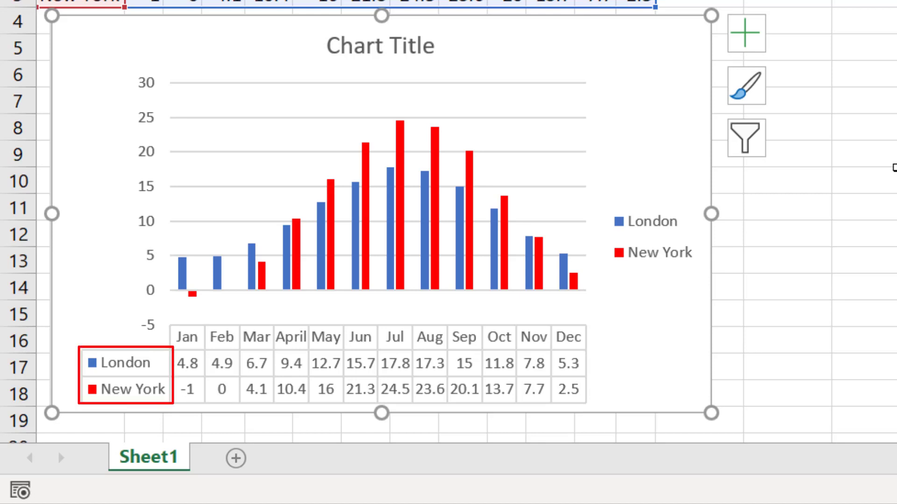
mouse_move(646, 221)
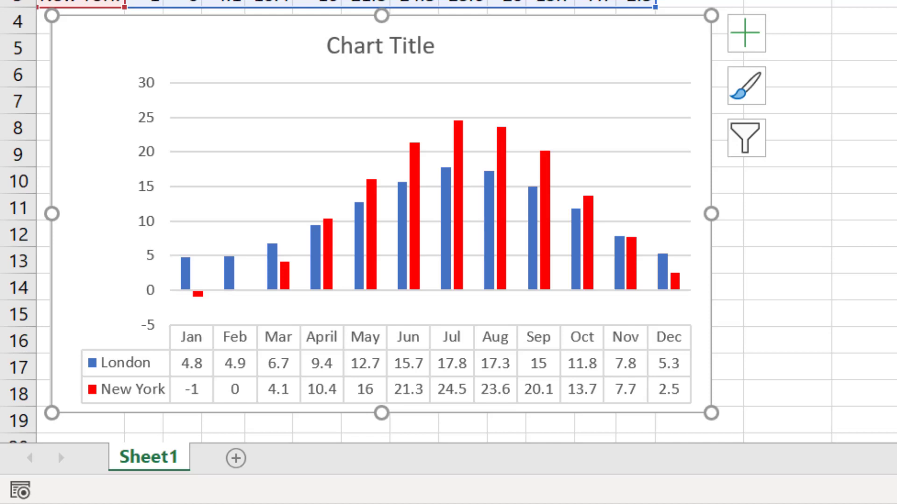
Bring up Format Data Series for the New York series to adjust overlap and gap width
scroll("up", 3)
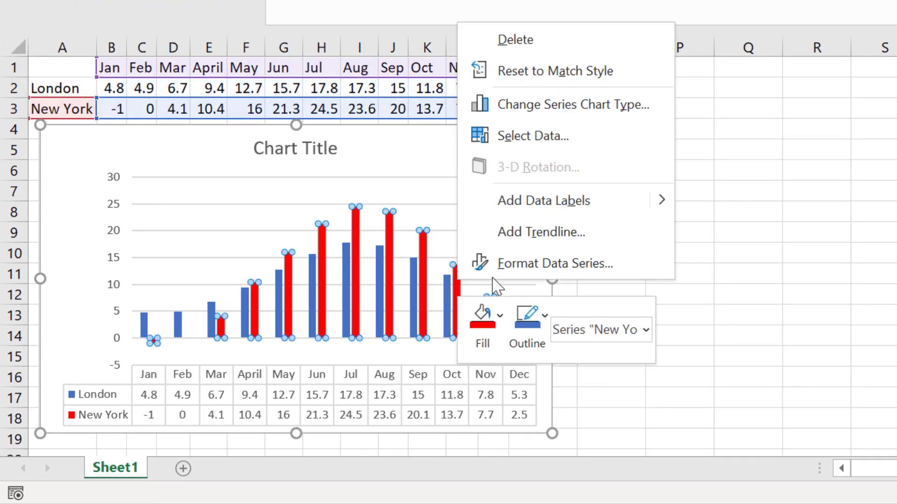
left_click(555, 263)
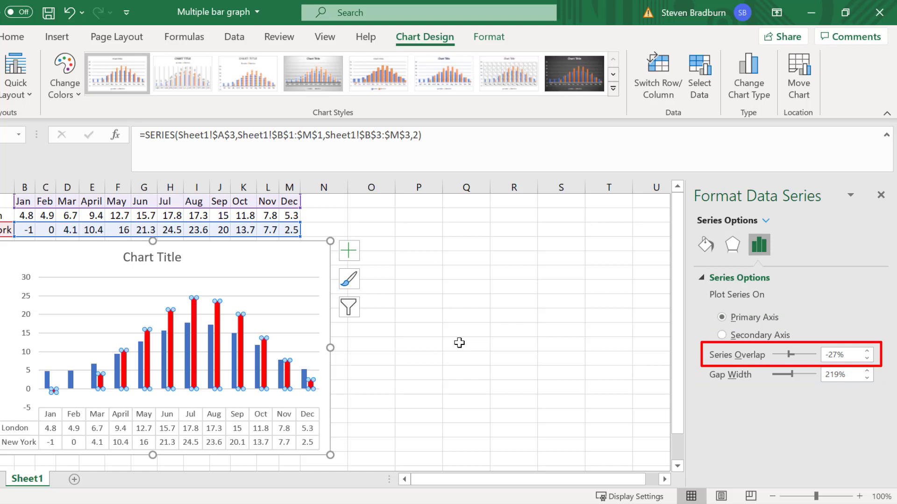
mouse_move(692, 338)
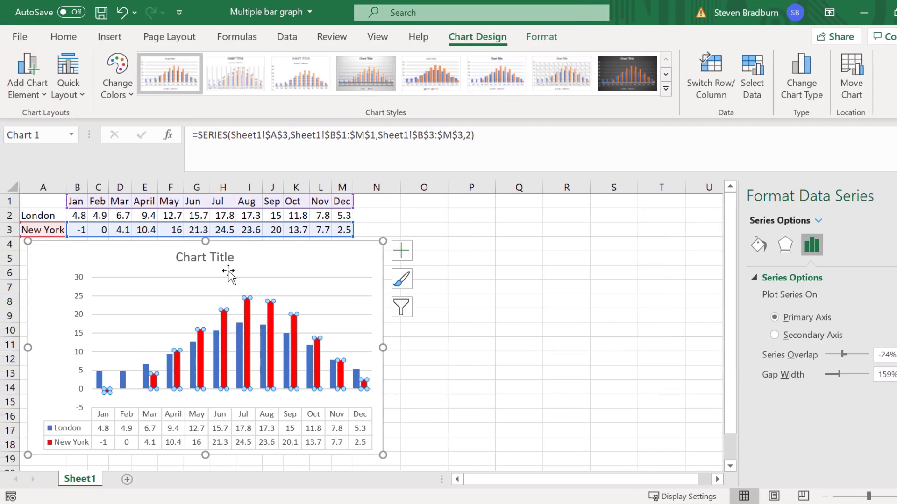
Delete the default chart title and add a Primary Vertical axis title placeholder
left_click(204, 257)
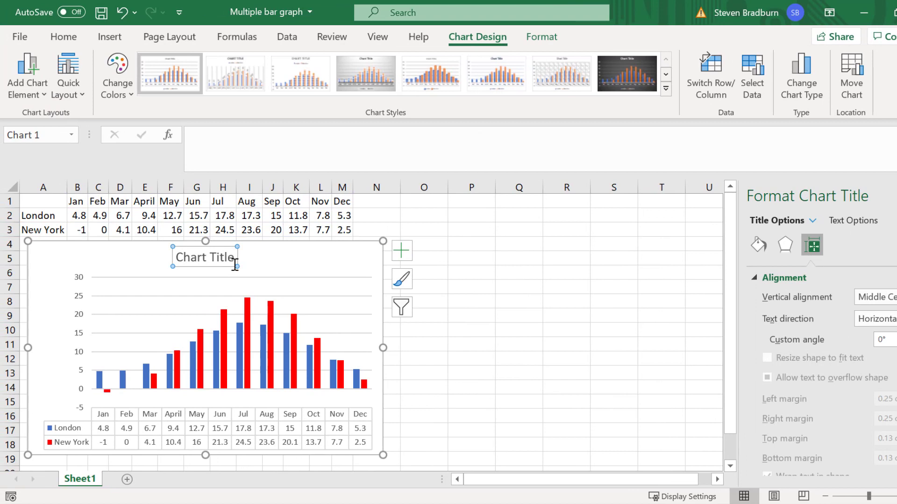
left_click(235, 269)
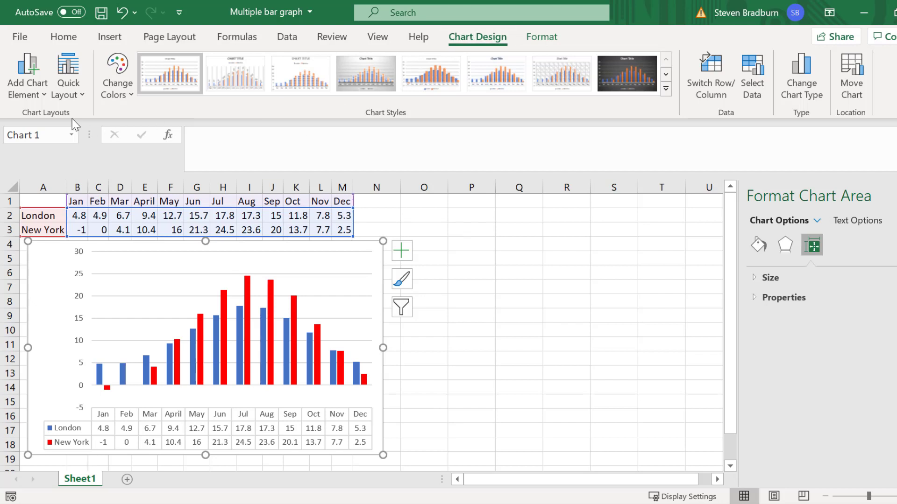
left_click(26, 74)
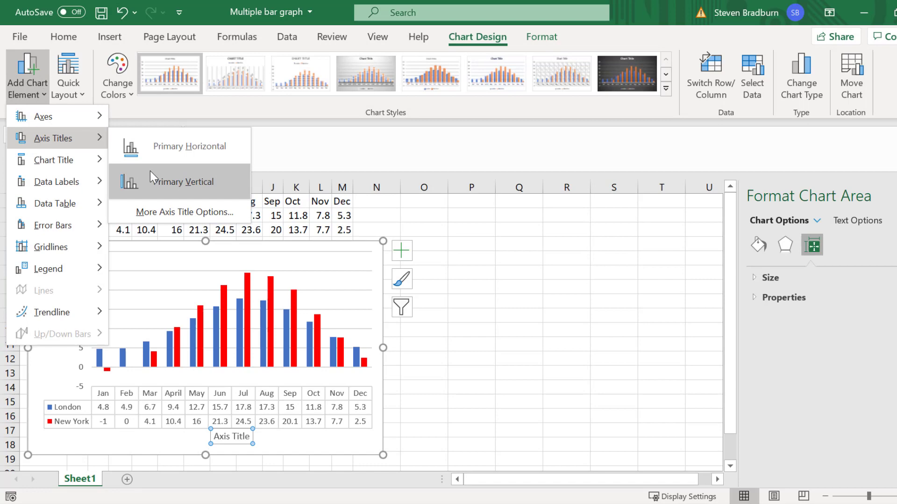
left_click(184, 182)
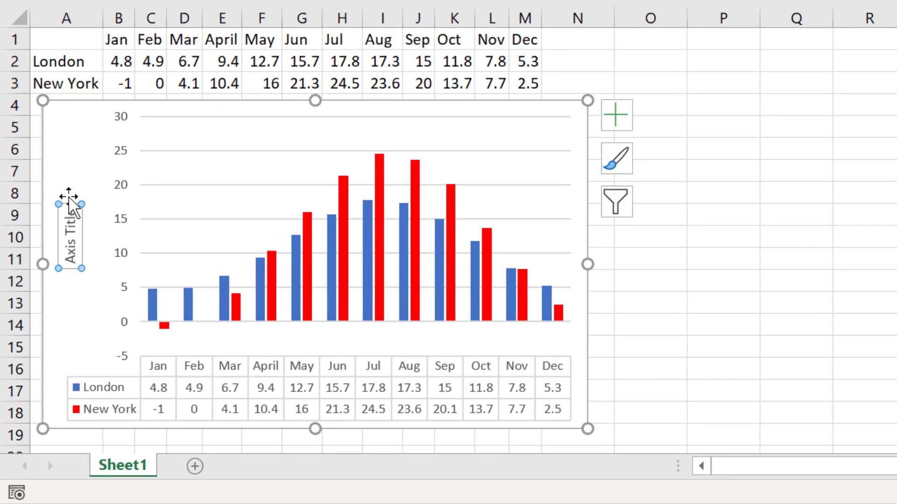